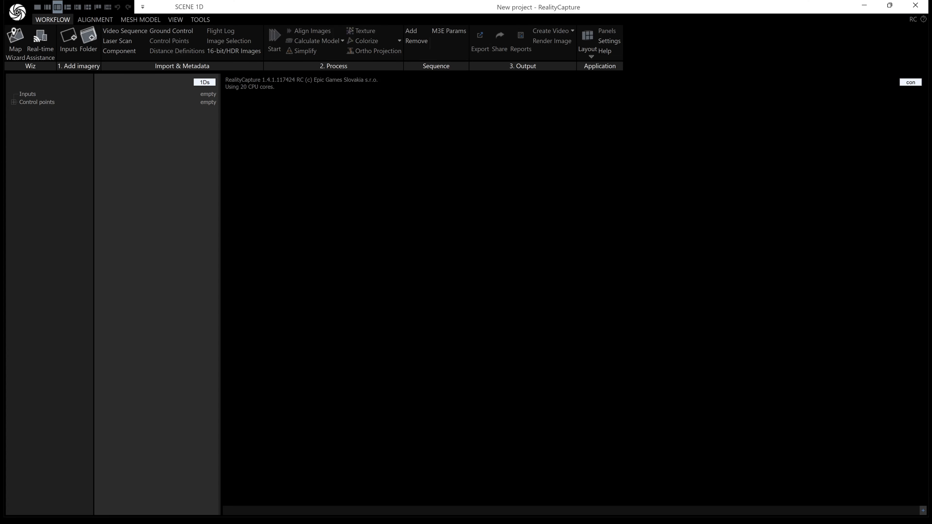
{"action": "mouse_move", "coordinate": [520, 199]}
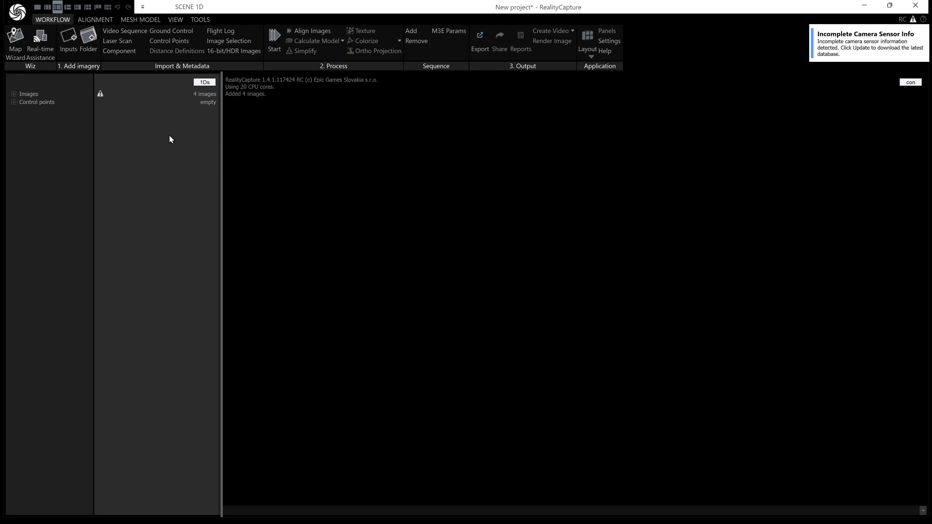
{"action": "mouse_move", "coordinate": [851, 49]}
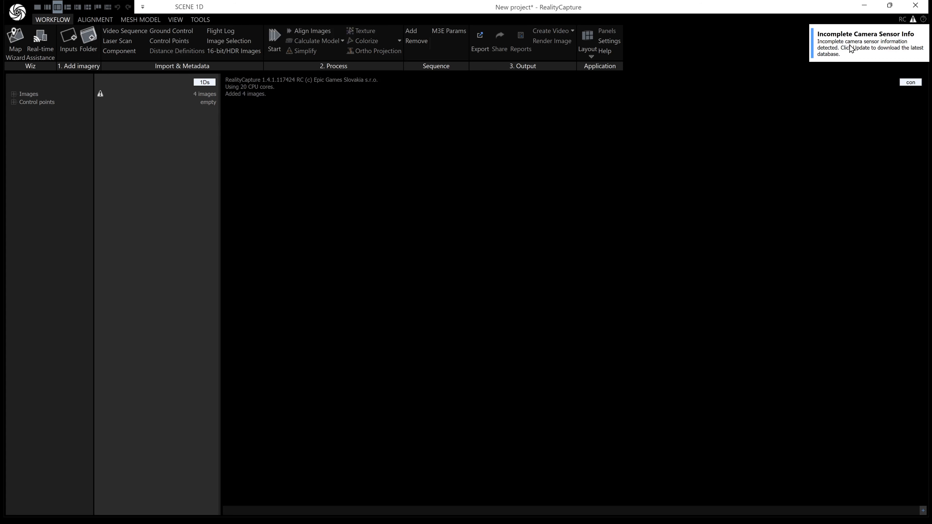
{"action": "mouse_move", "coordinate": [39, 135]}
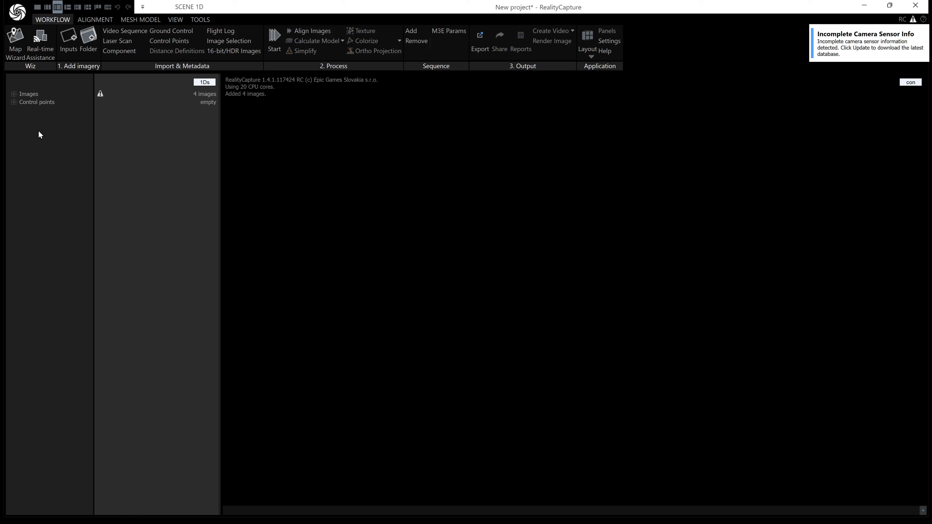
Step: Expand the Images node to reveal the four imported photos with incomplete-sensor warnings
{"action": "left_click", "coordinate": [13, 93]}
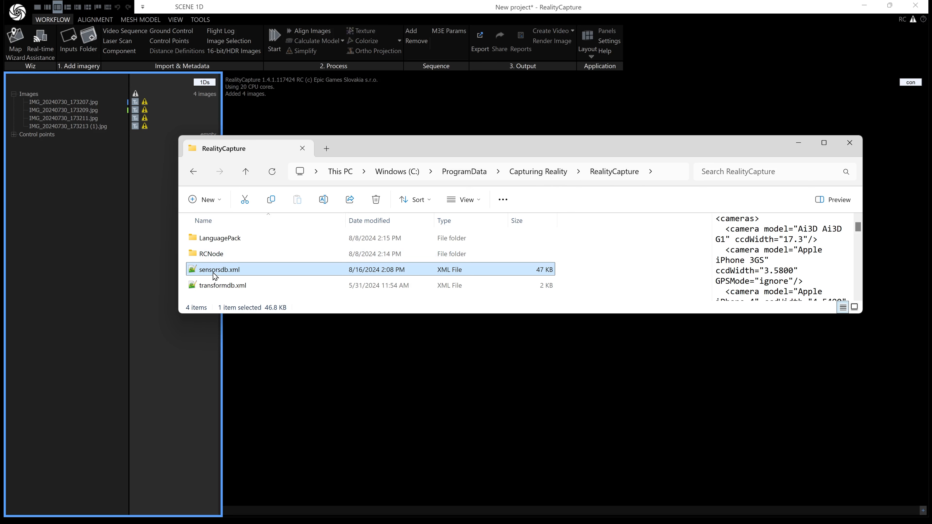
{"action": "mouse_move", "coordinate": [218, 269]}
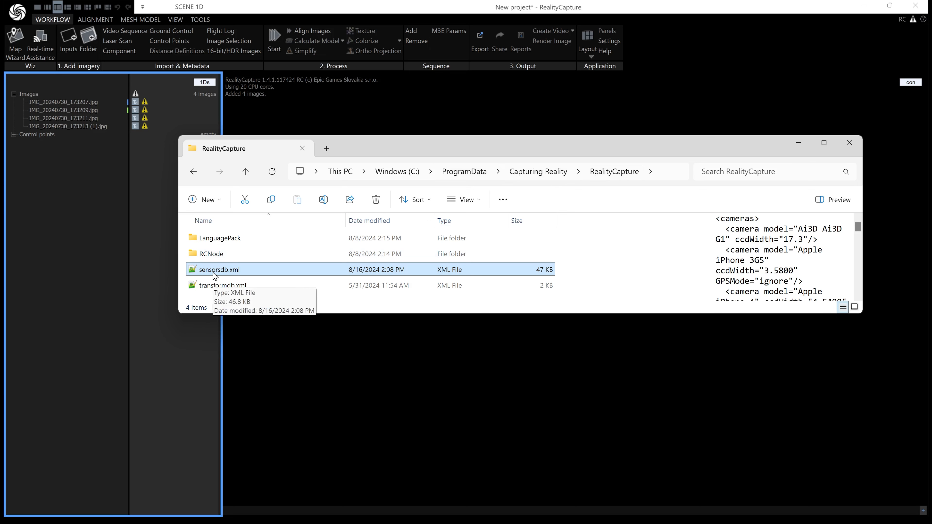
Step: Load sensorsdb.xml into Notepad++ for editing
{"action": "double_click", "coordinate": [219, 270]}
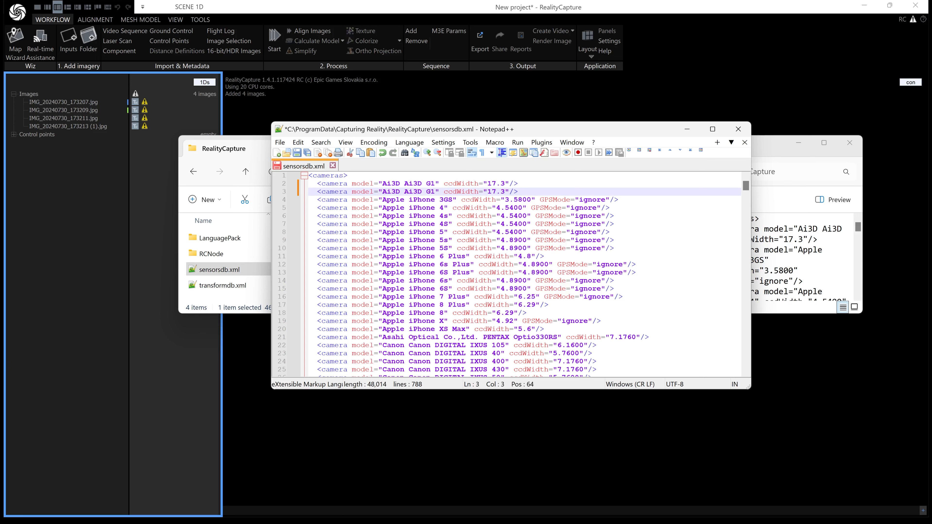
Step: Show the first image's properties and select its Model value 'My New Camera'
{"action": "left_click", "coordinate": [65, 102]}
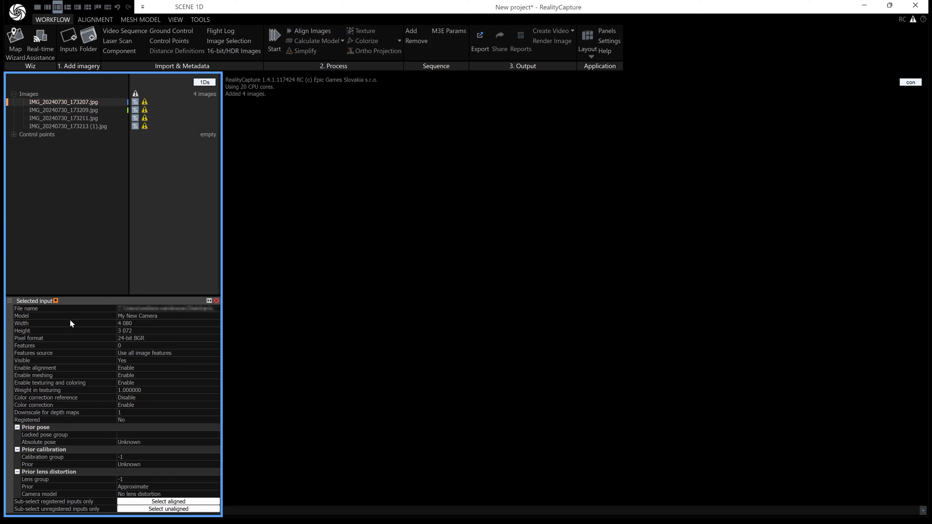
{"action": "left_click", "coordinate": [59, 315]}
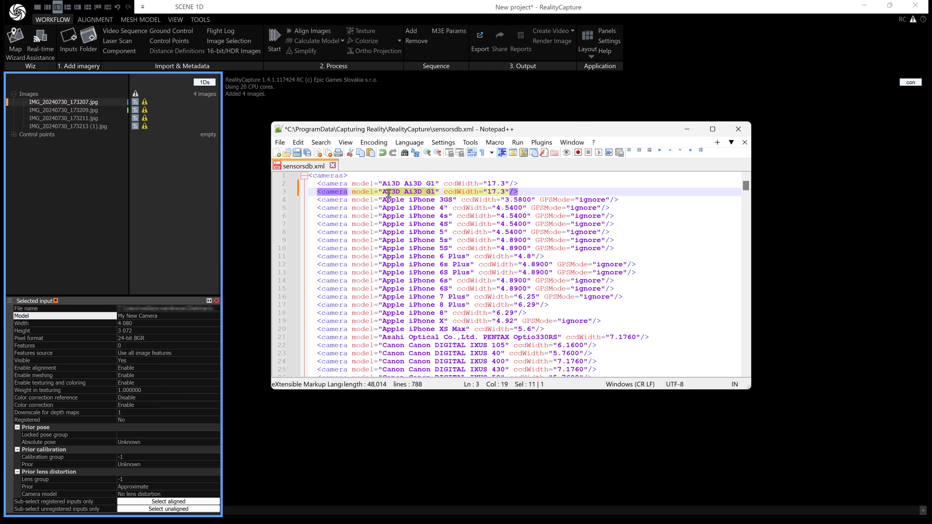
Step: Name the duplicated entry 'My New Camera' with ccdWidth 36 and save sensorsdb.xml
{"action": "type", "text": "My New Camera"}
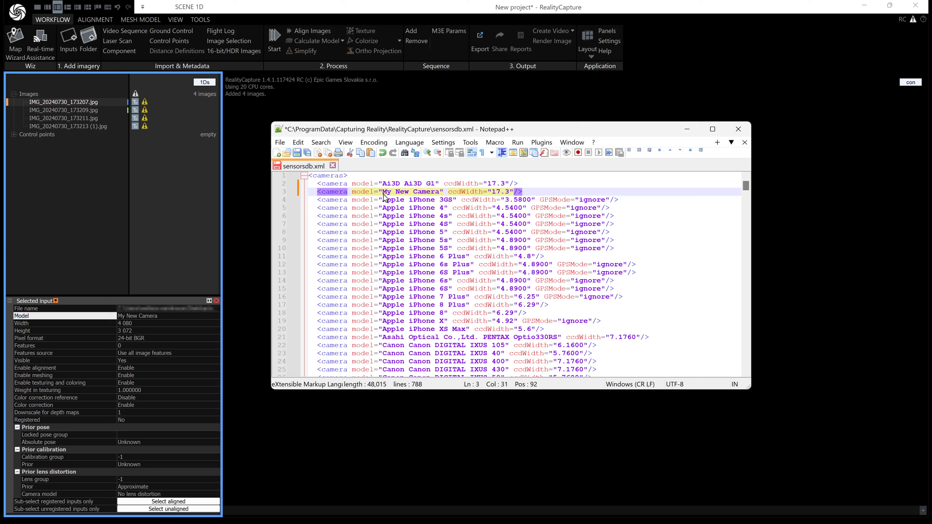
{"action": "mouse_move", "coordinate": [463, 195]}
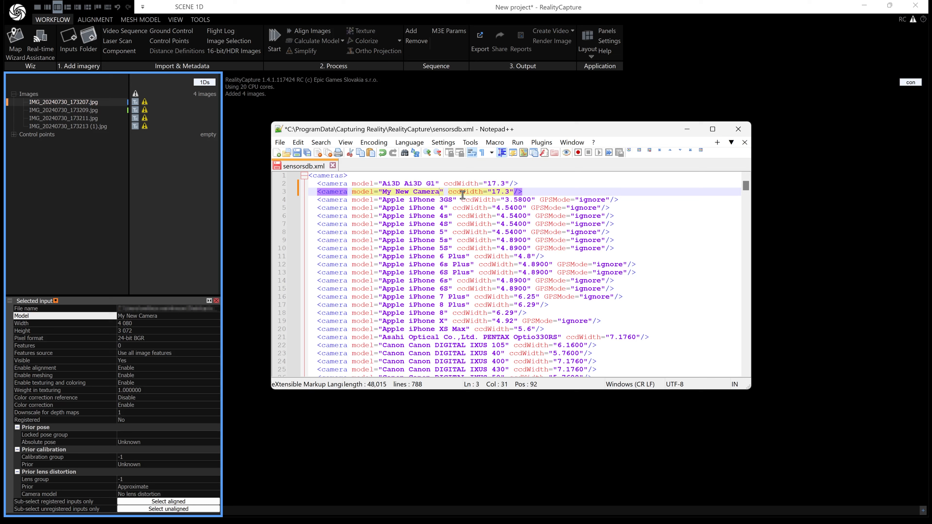
{"action": "mouse_move", "coordinate": [512, 193]}
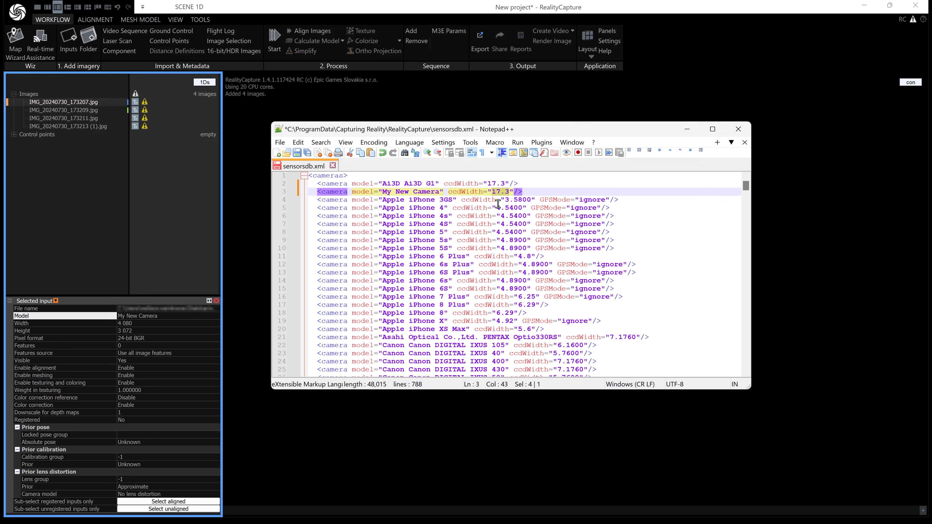
{"action": "type", "text": "36"}
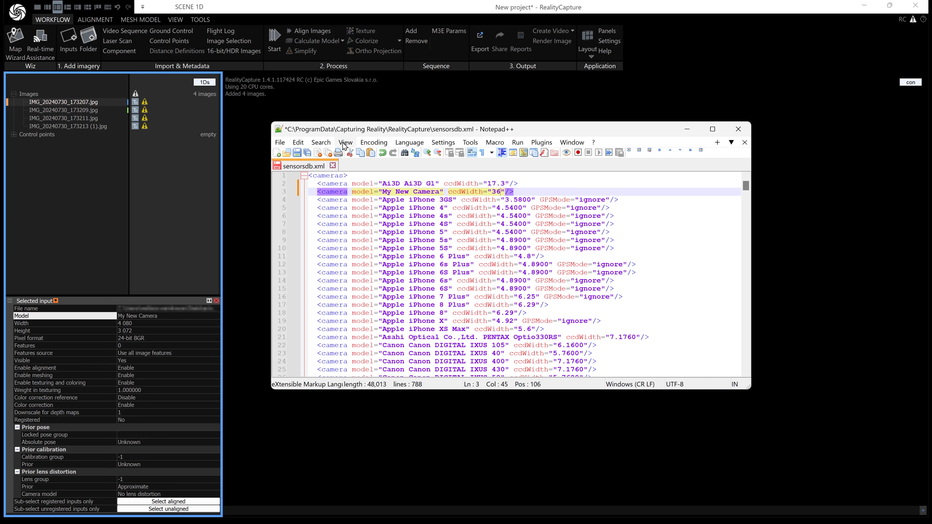
{"action": "left_click", "coordinate": [279, 143]}
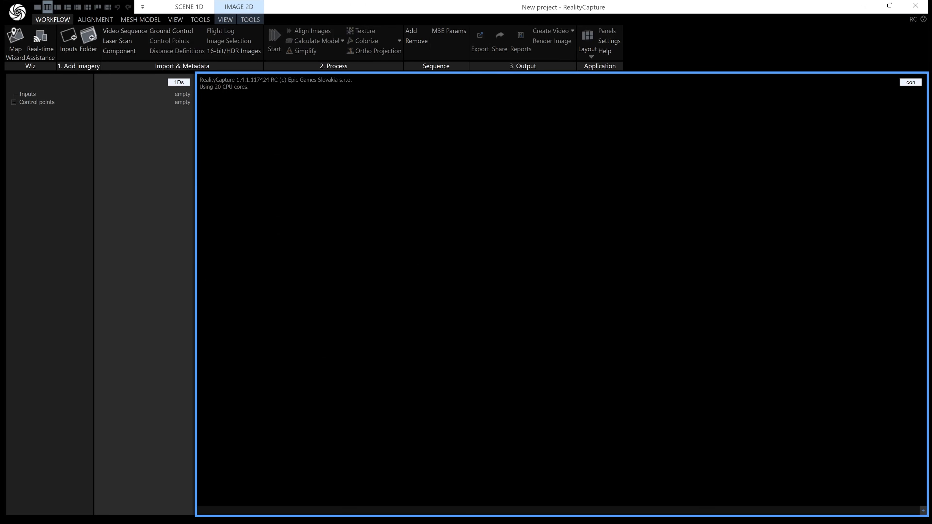
{"action": "mouse_move", "coordinate": [644, 197]}
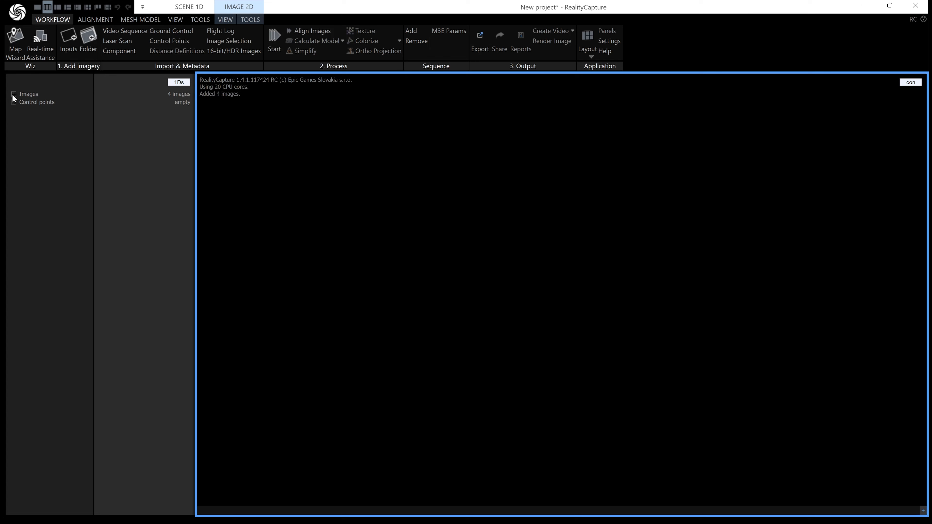
Step: Expand the Images node to confirm the re-imported photos show 35 mm focal length
{"action": "left_click", "coordinate": [14, 94]}
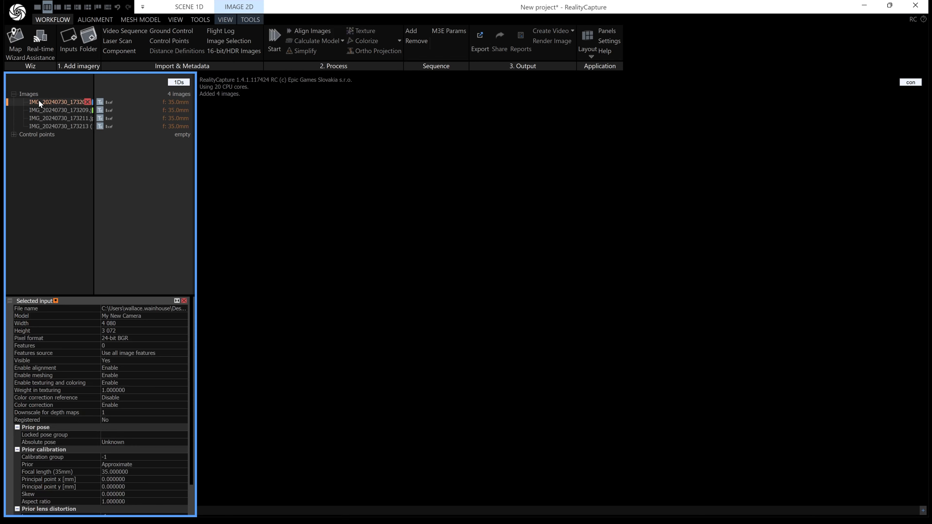